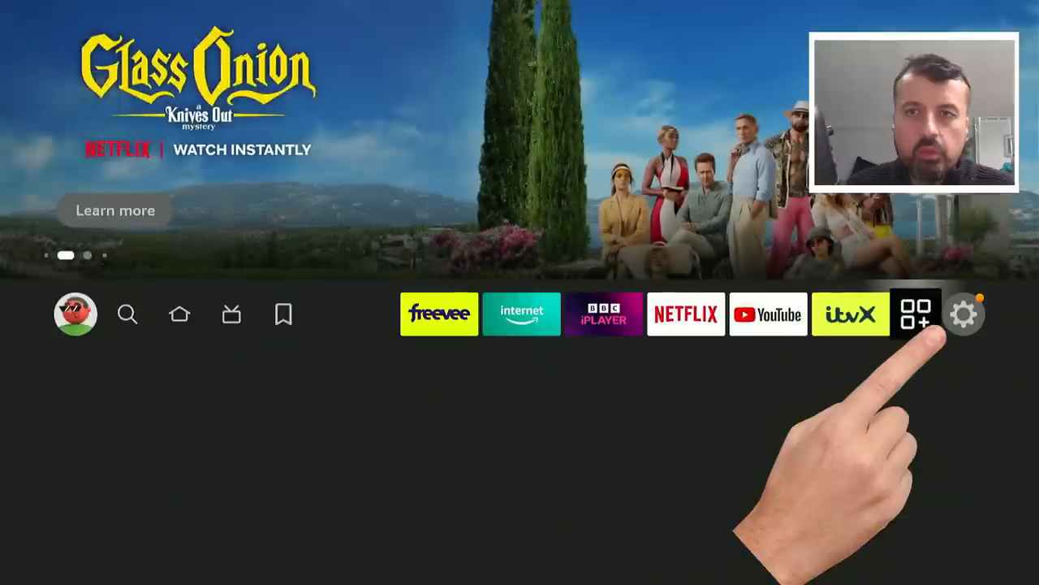
# - Enter the device Settings grid from the home screen gear icon
pyautogui.click(963, 315)
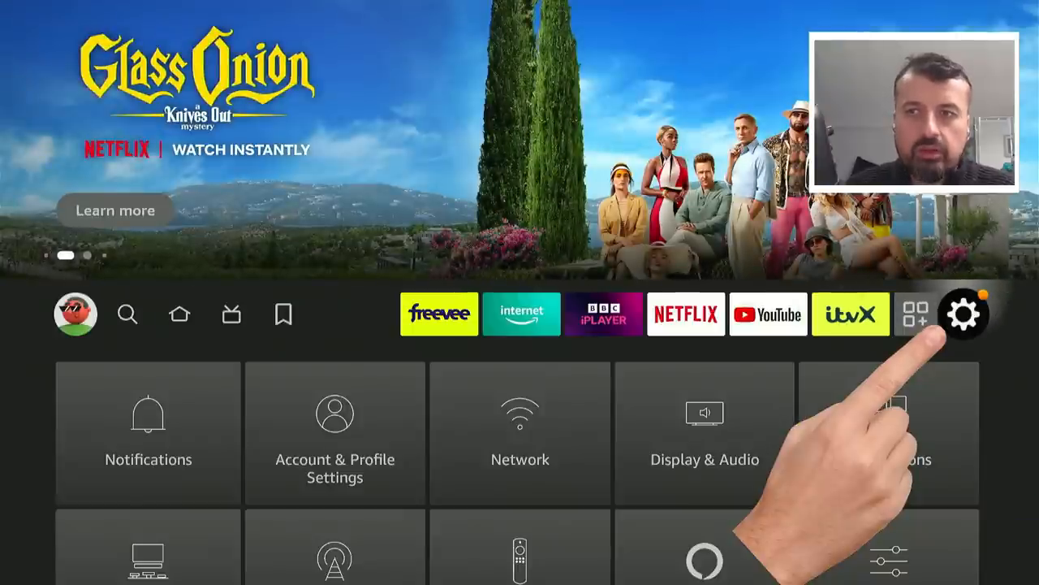
pyautogui.click(965, 313)
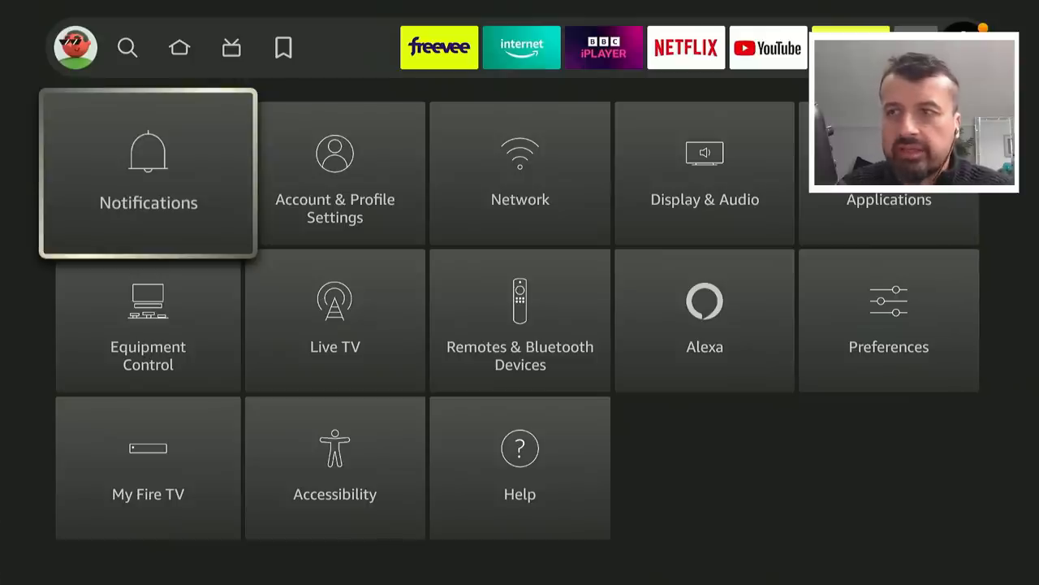
# - Browse the pending notifications and dismiss them all at once via Options
pyautogui.click(148, 170)
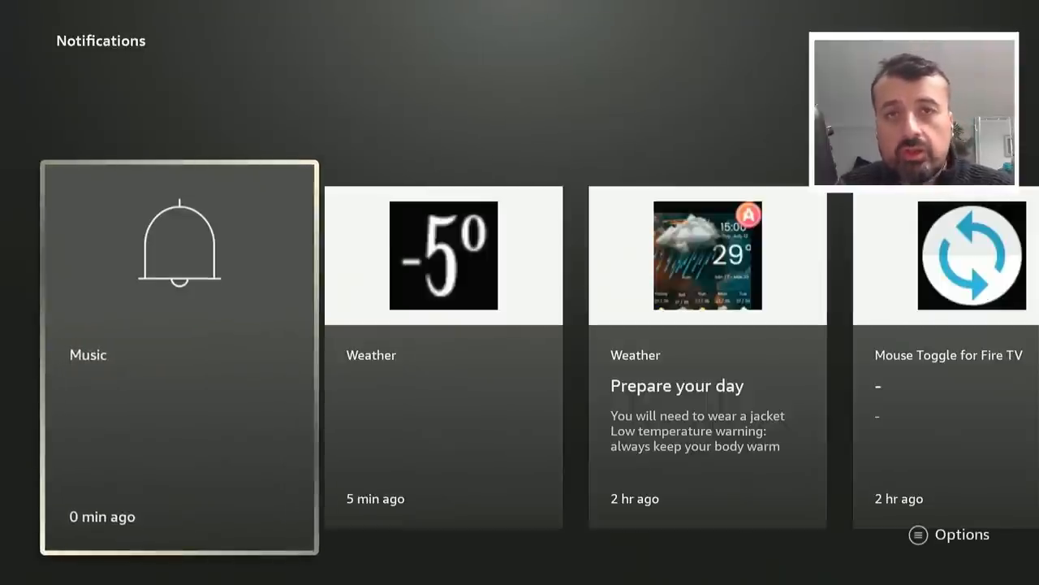
pyautogui.hscroll(3)
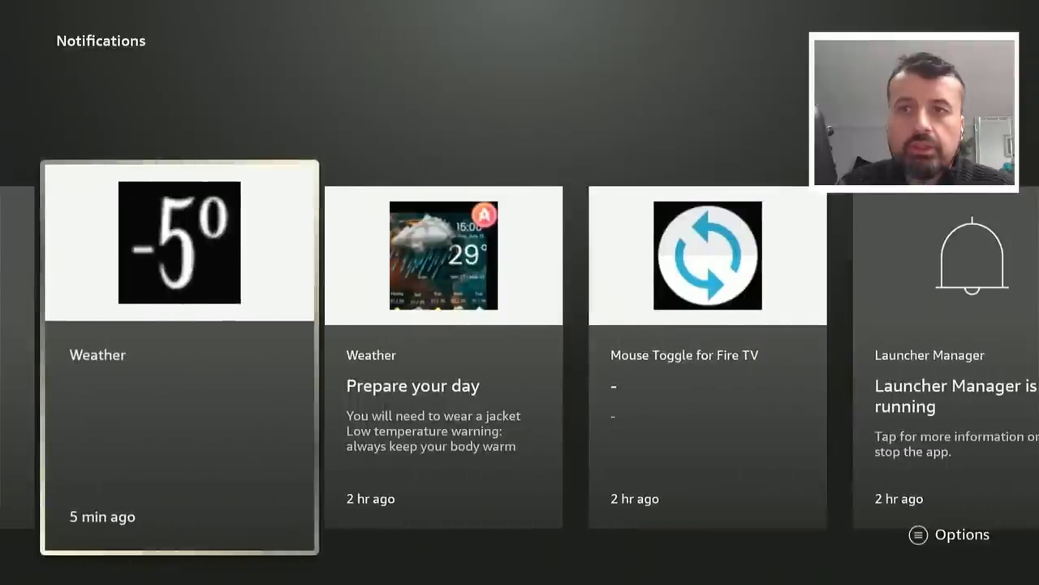
pyautogui.hscroll(3)
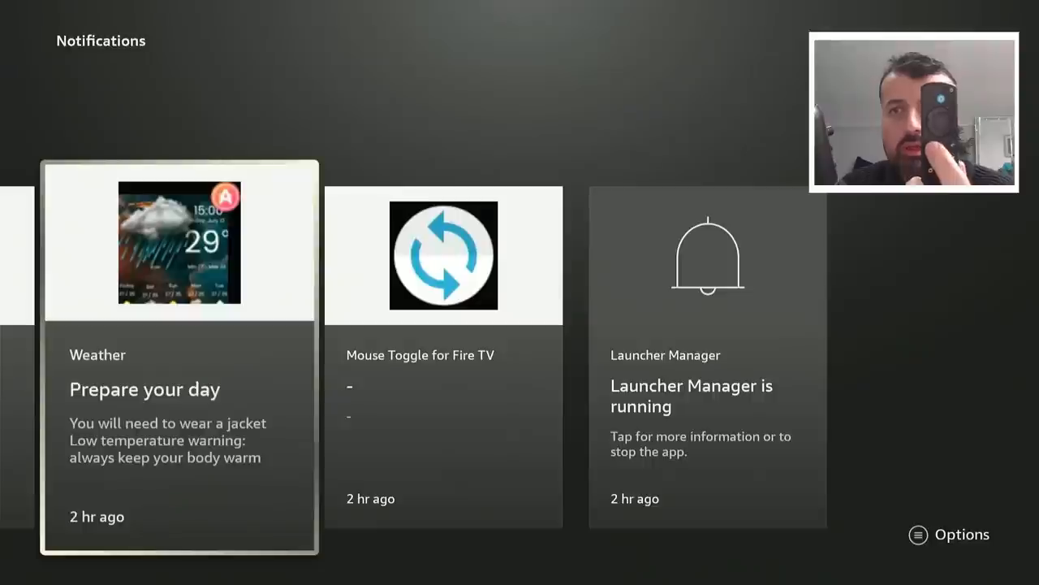
pyautogui.click(961, 534)
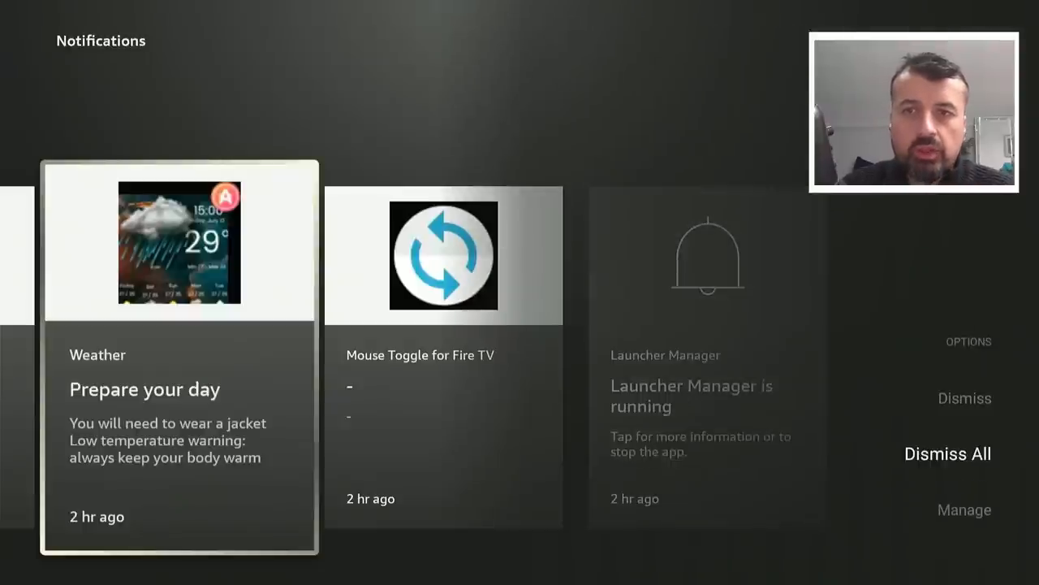
pyautogui.click(947, 453)
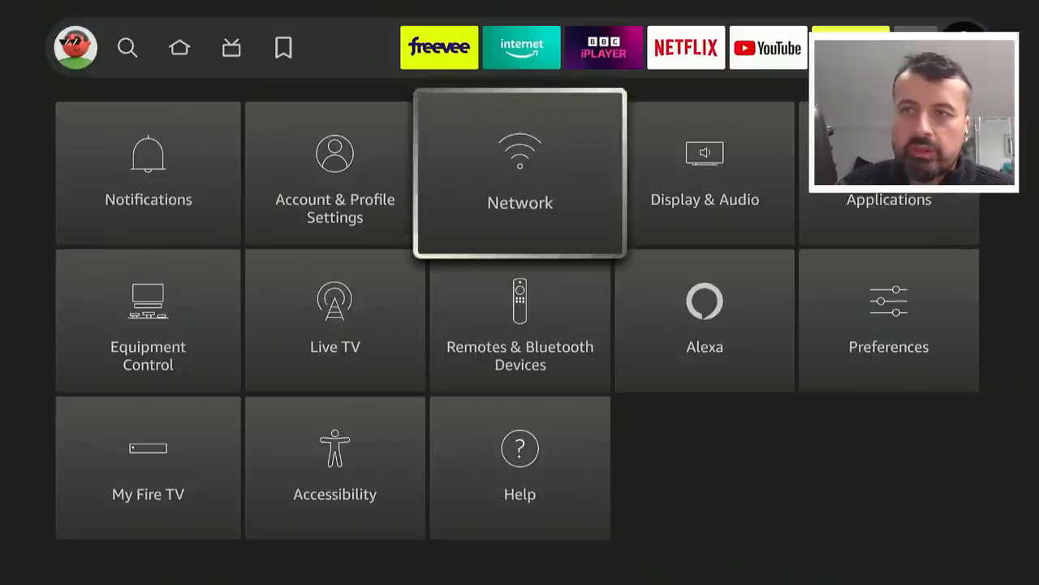
# - View the connected Wi-Fi network's connection status in Network settings
pyautogui.click(520, 172)
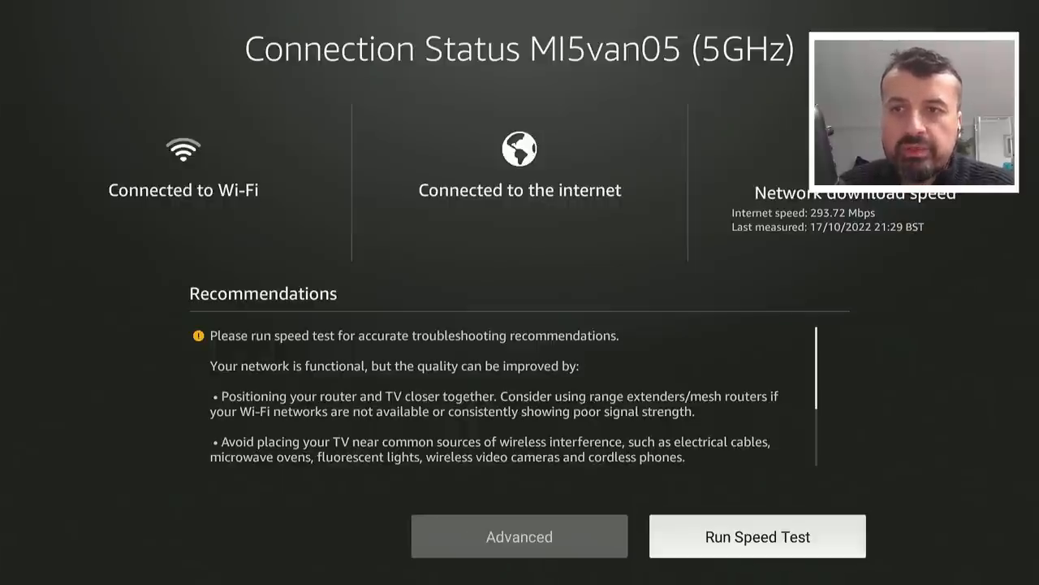
pyautogui.click(757, 536)
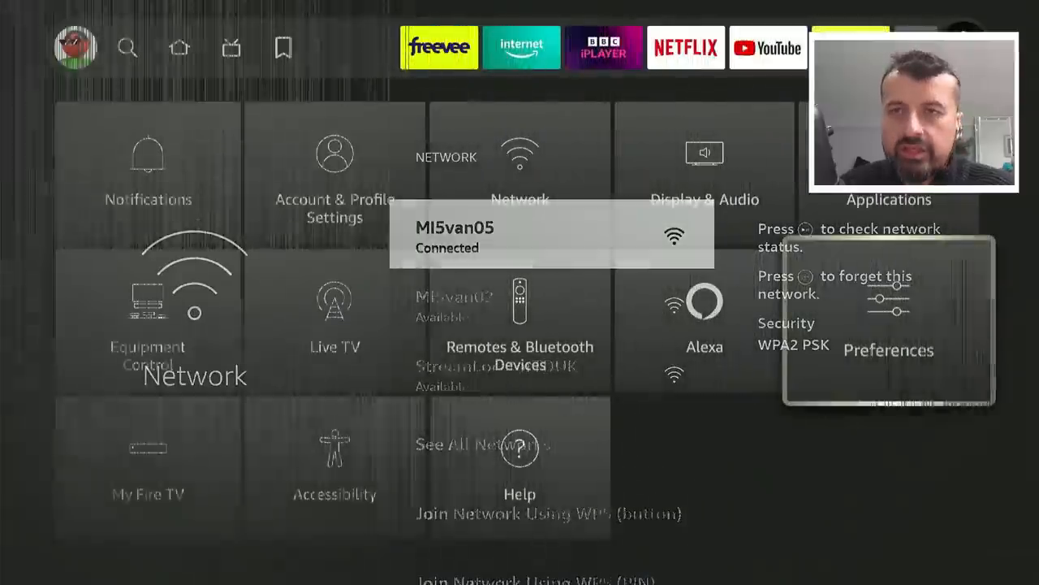
# - Go into Preferences and move to the Privacy Settings entry
pyautogui.click(888, 350)
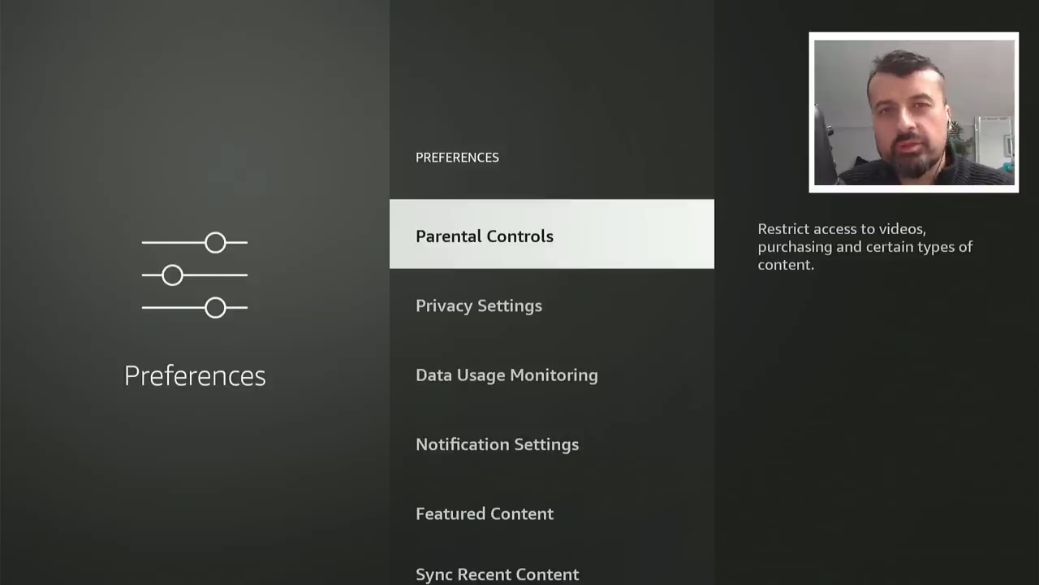
pyautogui.click(484, 236)
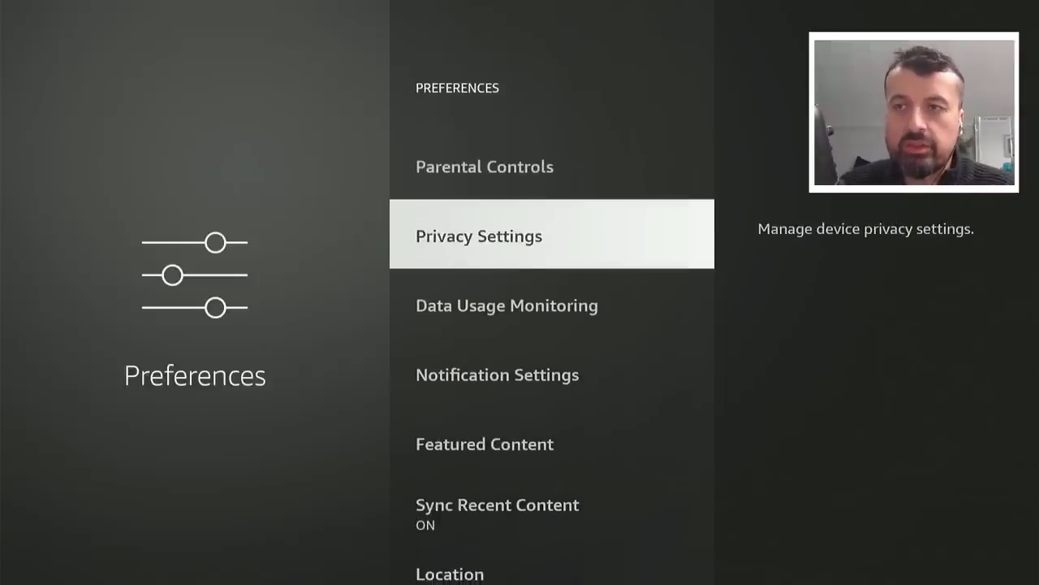
# - In Privacy Settings, turn off Device Usage Data, Collect App Usage Data and Interest-based Ads
pyautogui.click(478, 235)
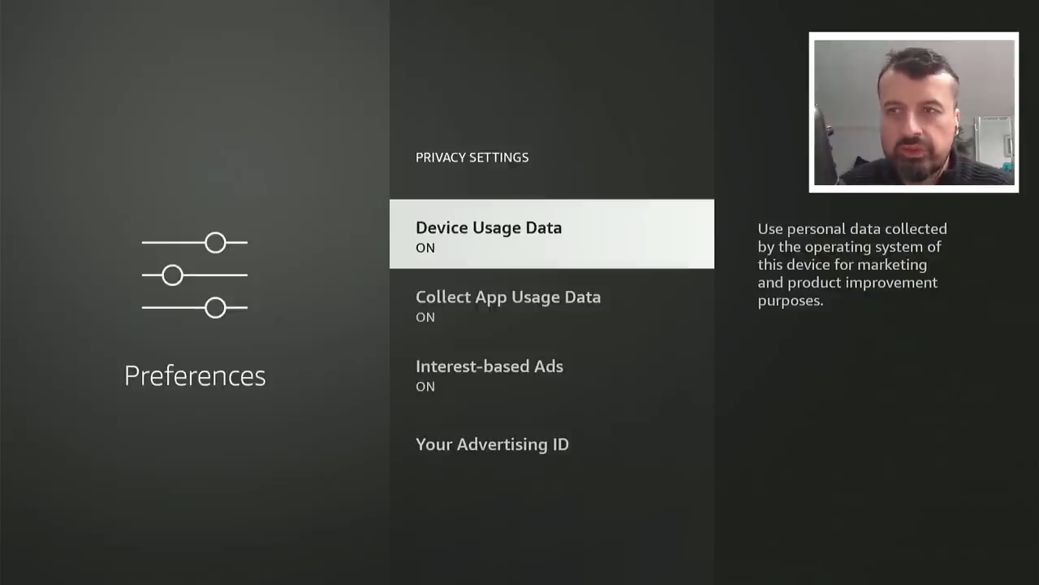
pyautogui.click(489, 234)
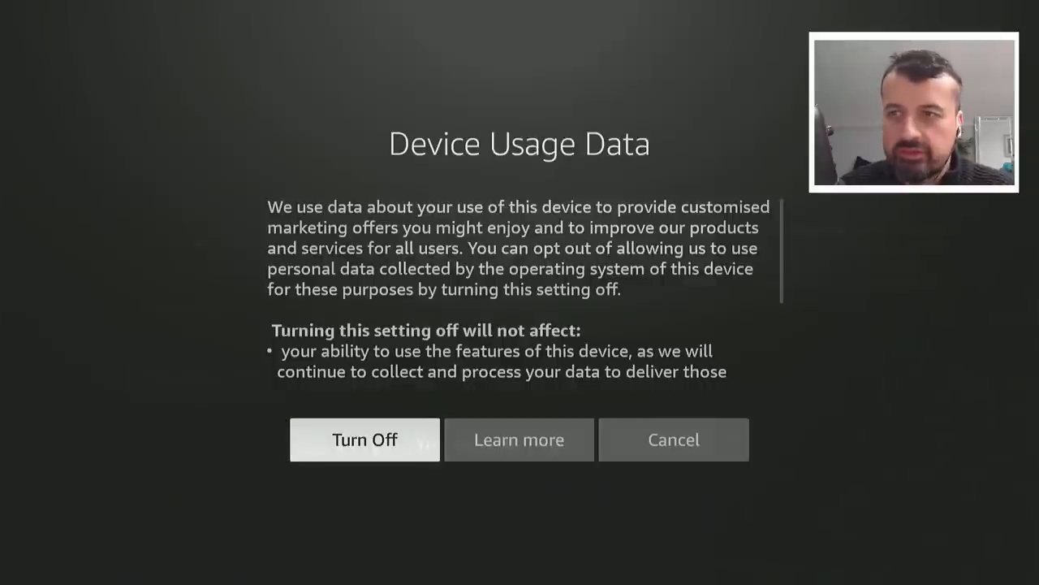
pyautogui.click(364, 439)
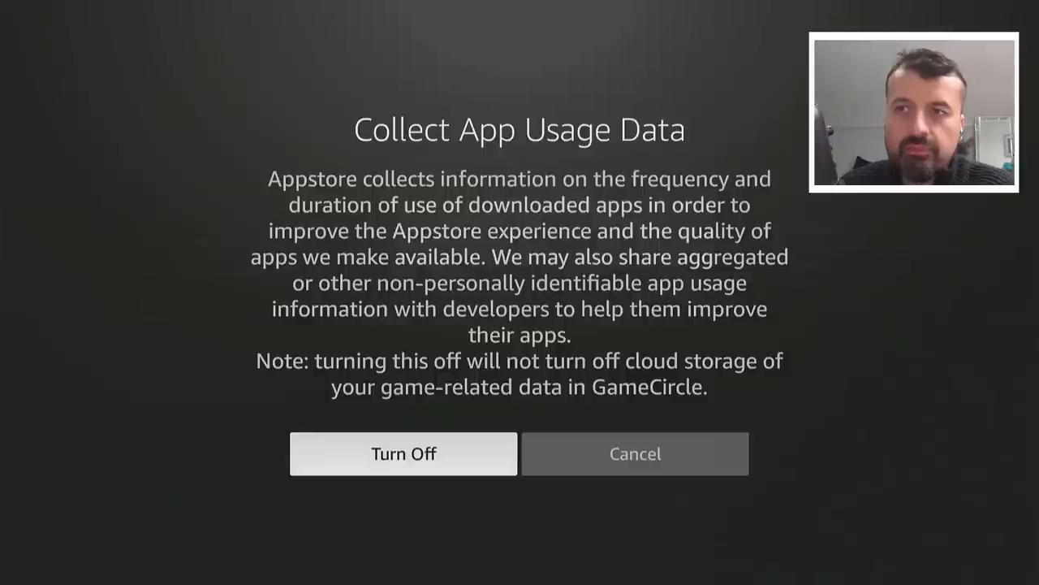
pyautogui.click(402, 453)
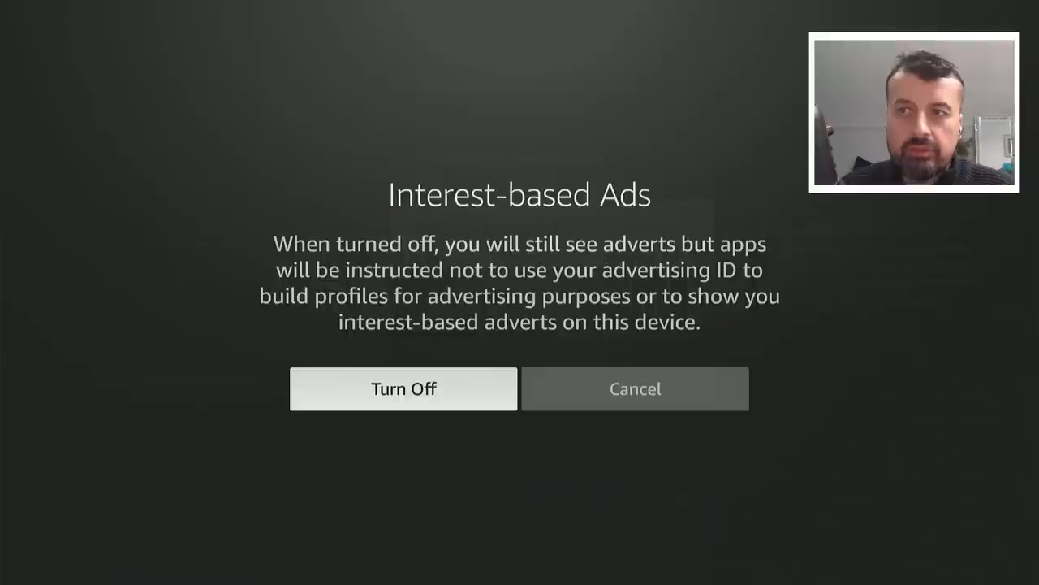
pyautogui.click(402, 388)
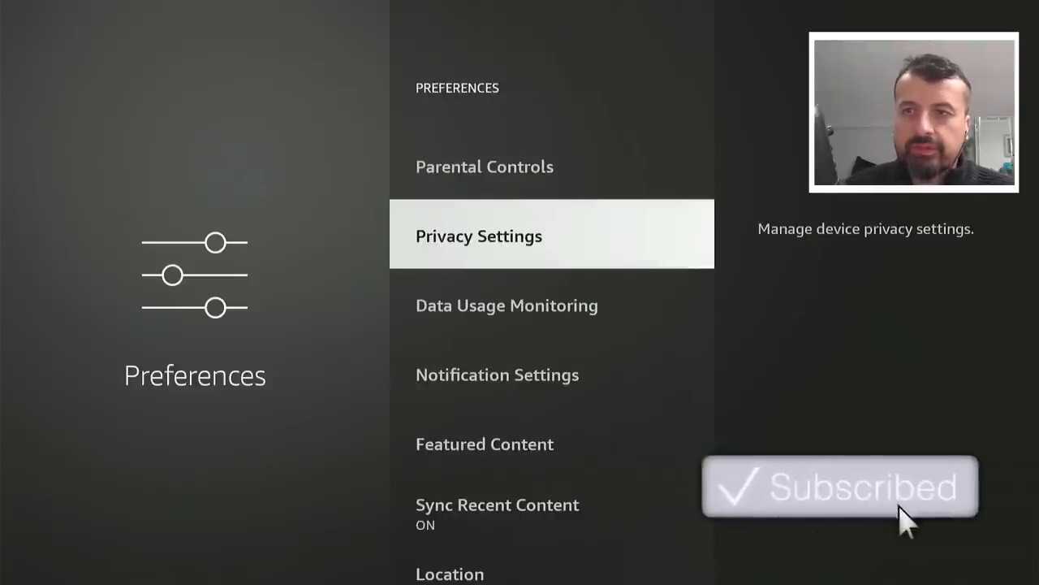
pyautogui.scroll(-3)
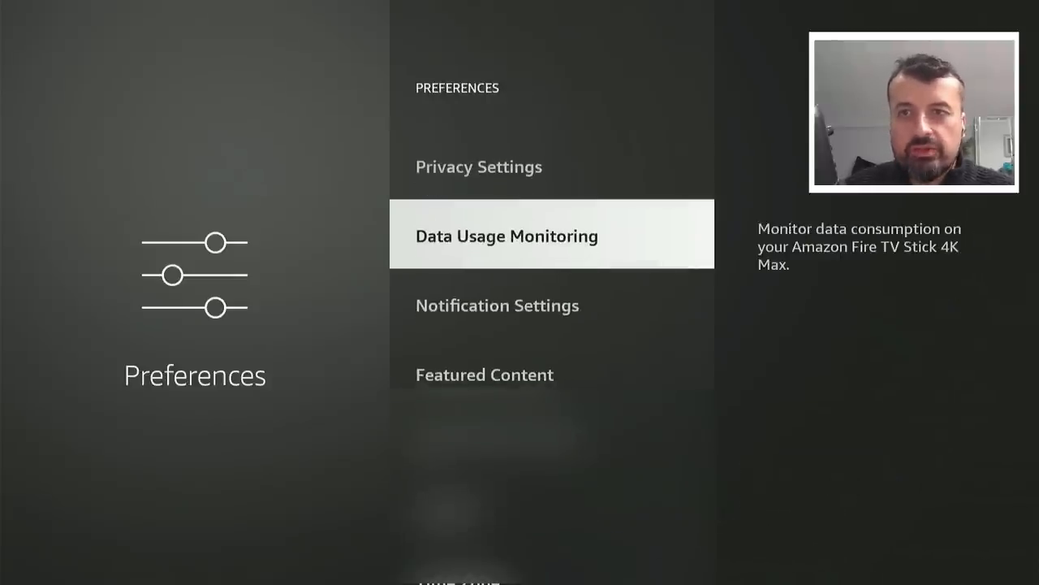
pyautogui.click(506, 236)
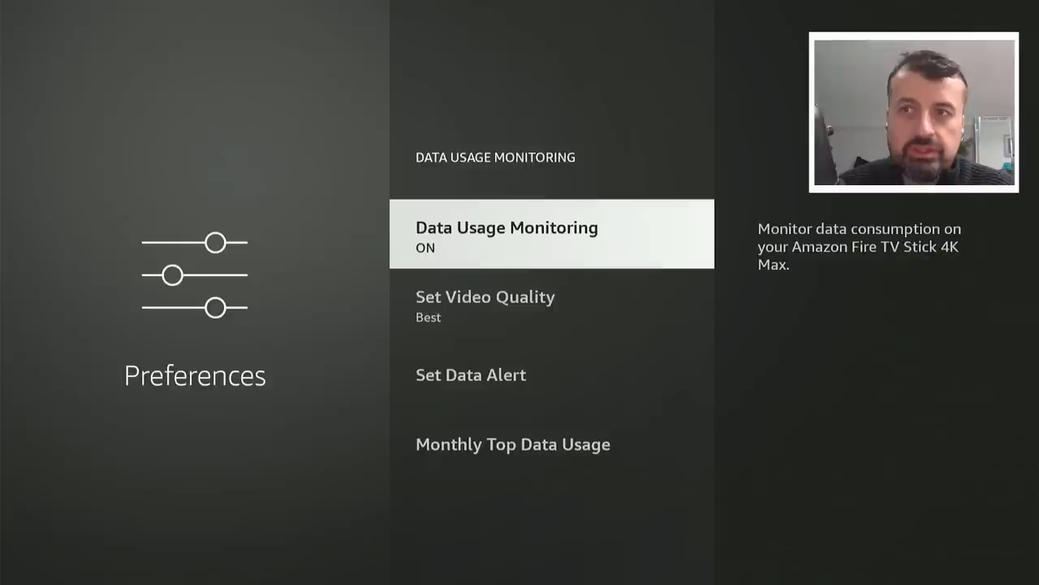
pyautogui.click(484, 296)
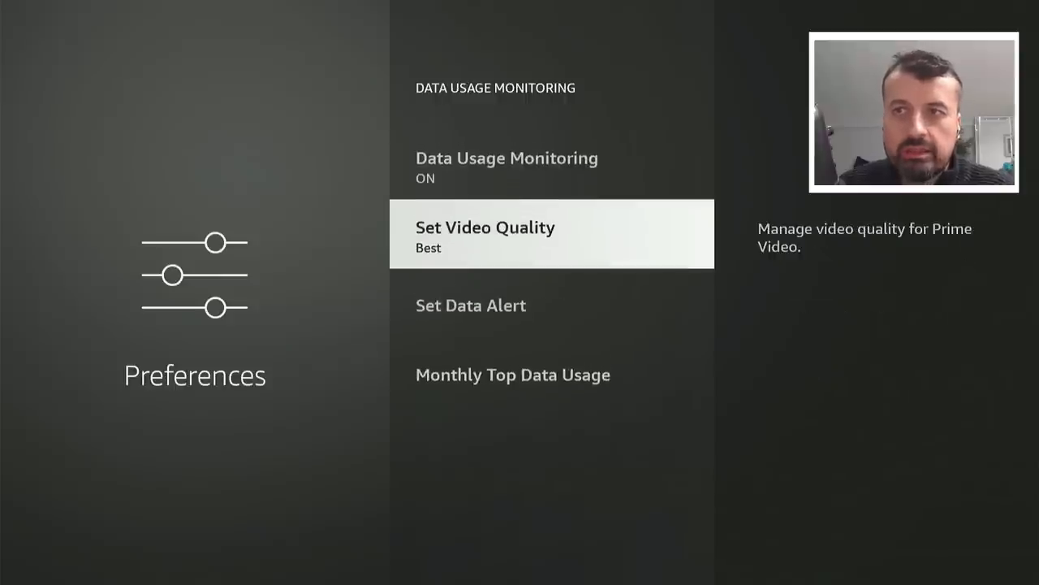
pyautogui.scroll(-3)
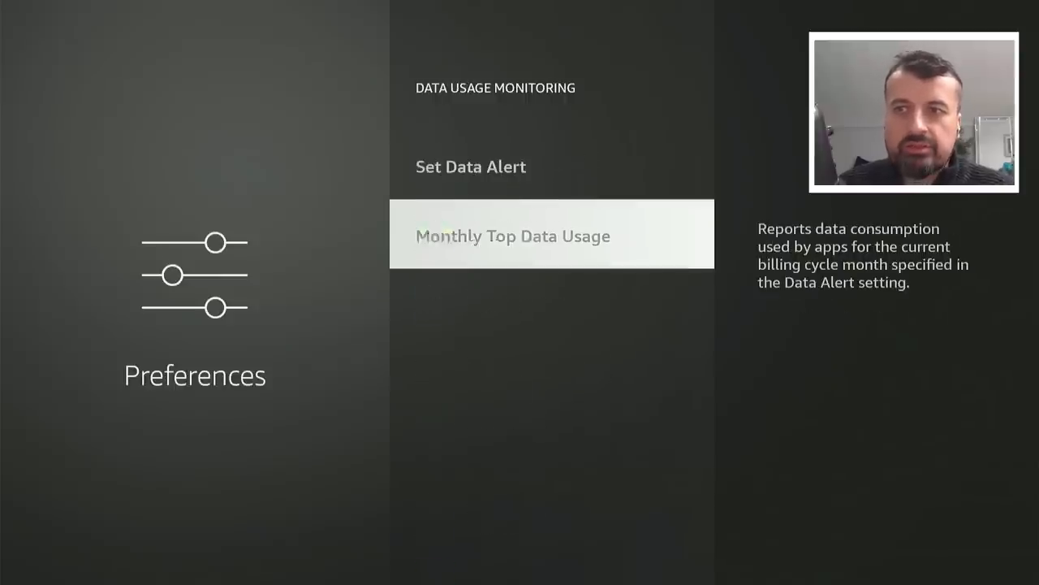
pyautogui.click(515, 236)
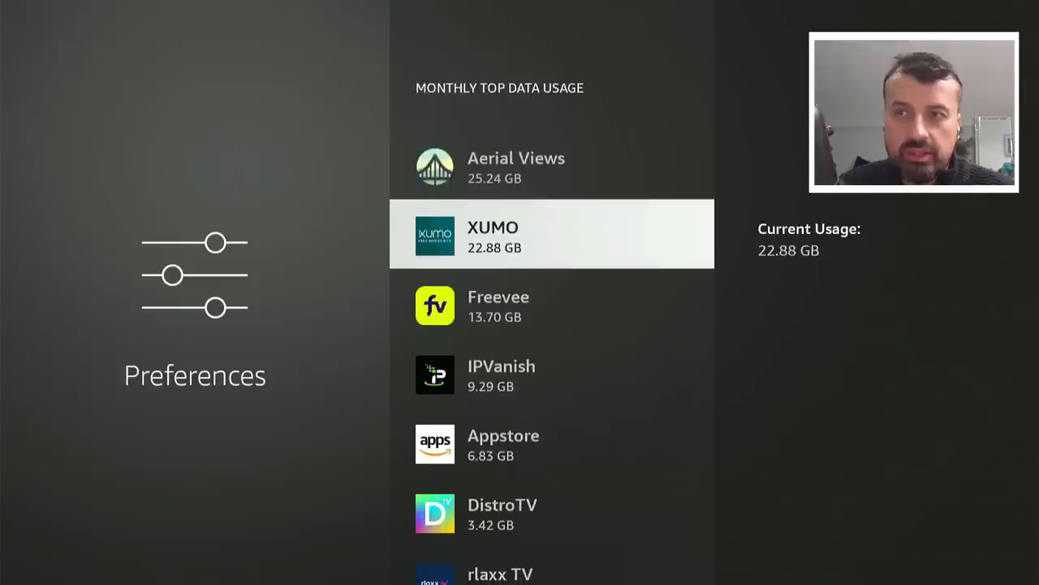
pyautogui.scroll(-3)
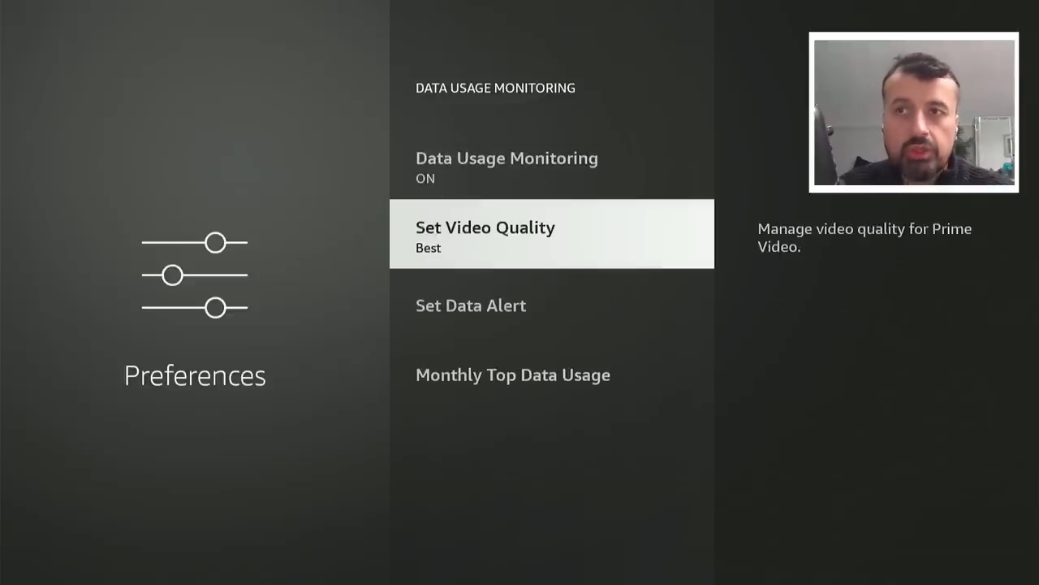
pyautogui.press('Up')
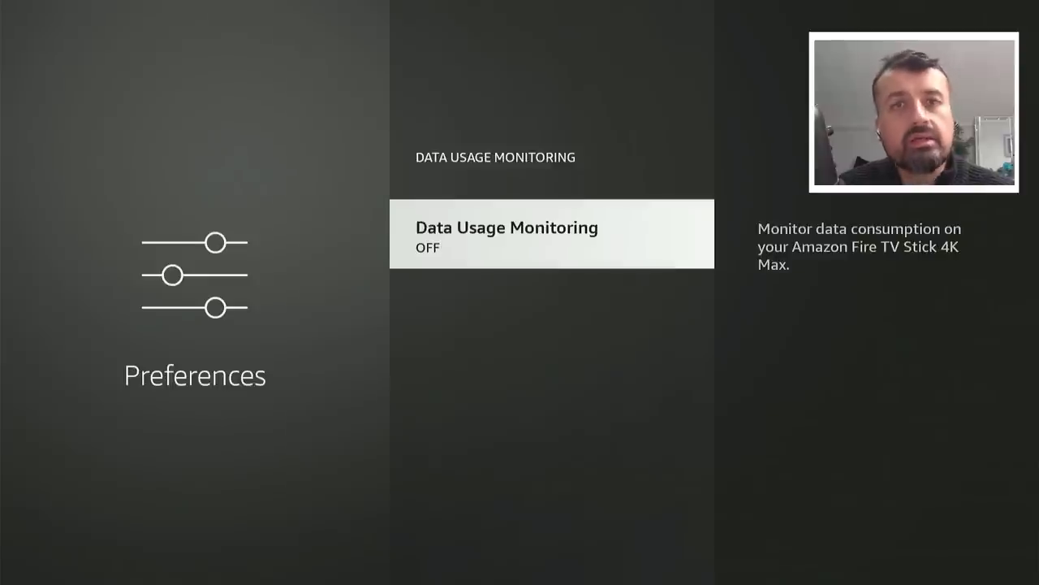
pyautogui.click(552, 234)
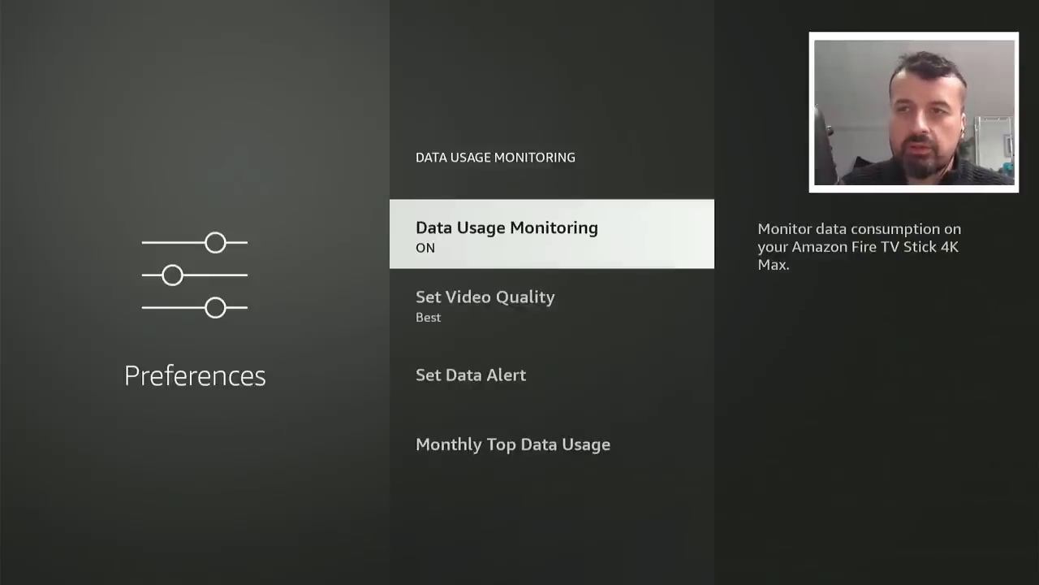
pyautogui.scroll(-3)
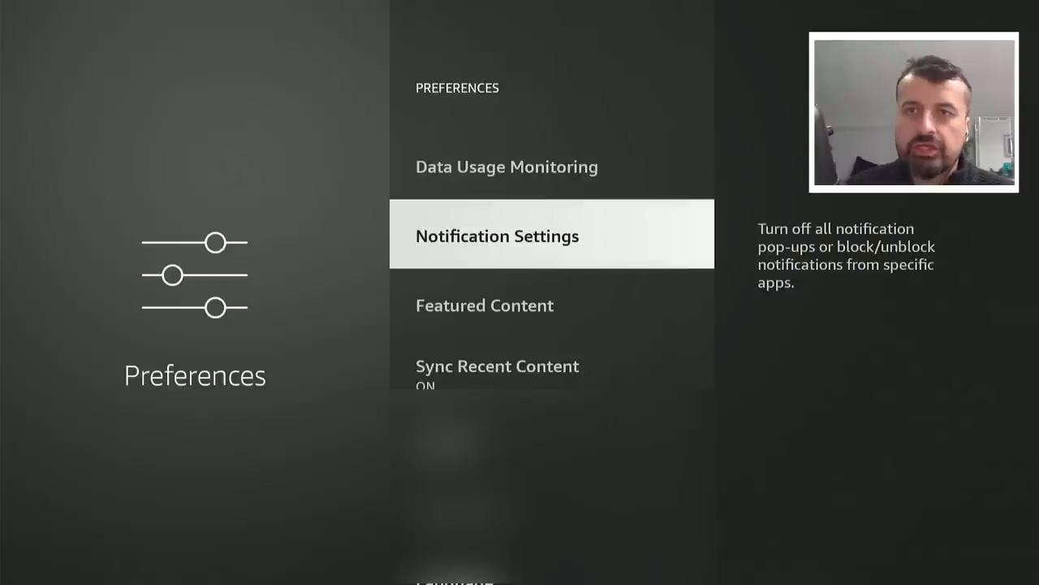
# - Turn on Do Not Interrupt, browse the App Notifications list, then return home
pyautogui.click(497, 235)
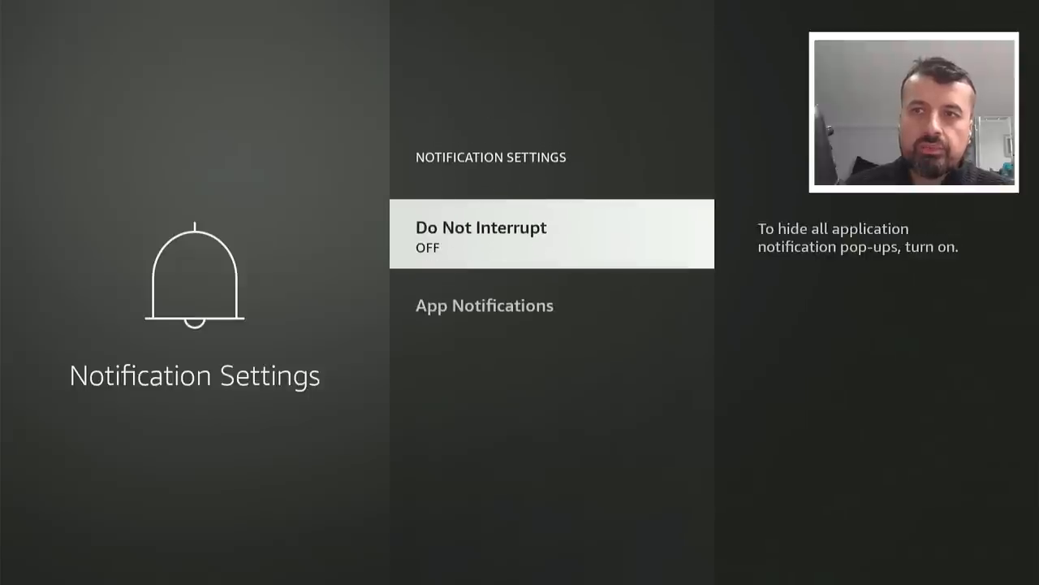
pyautogui.click(552, 234)
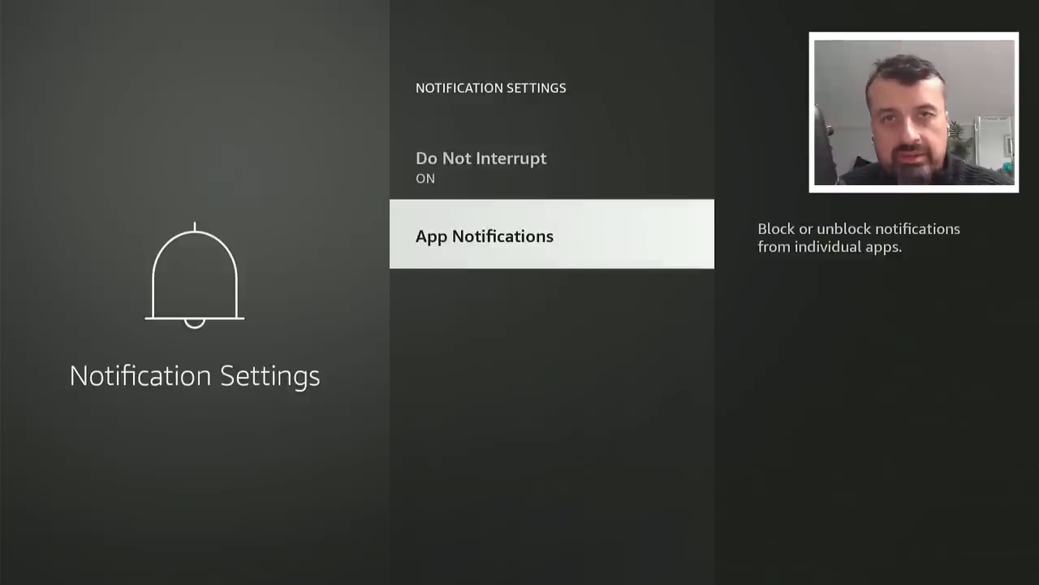
pyautogui.click(484, 236)
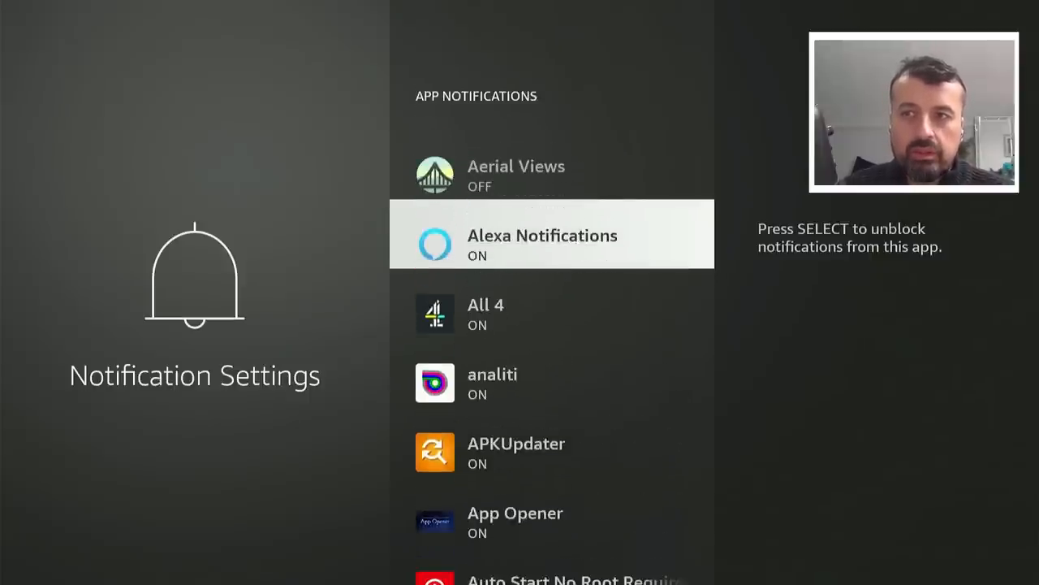
pyautogui.scroll(-3)
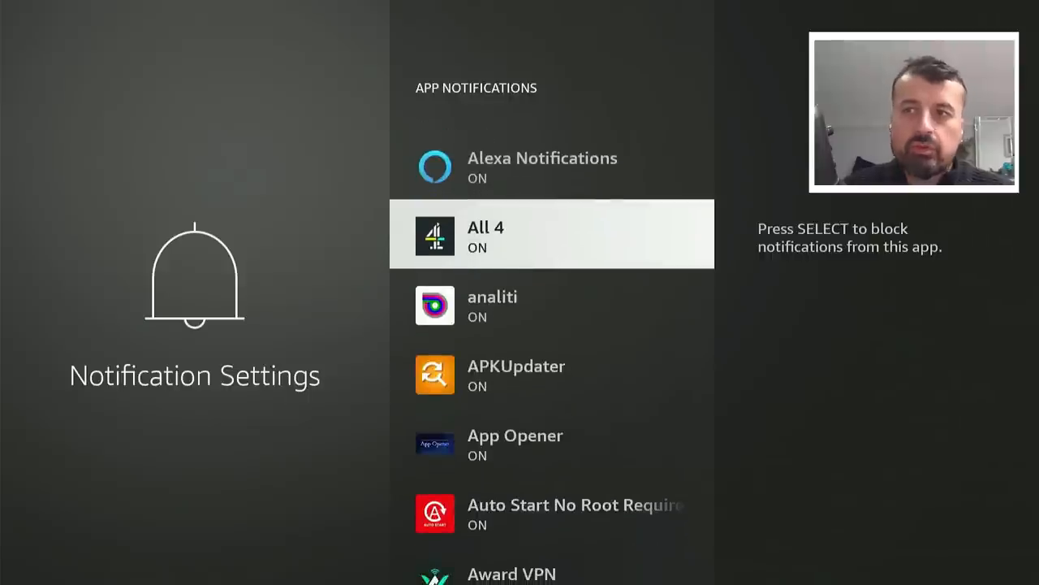
pyautogui.scroll(-3)
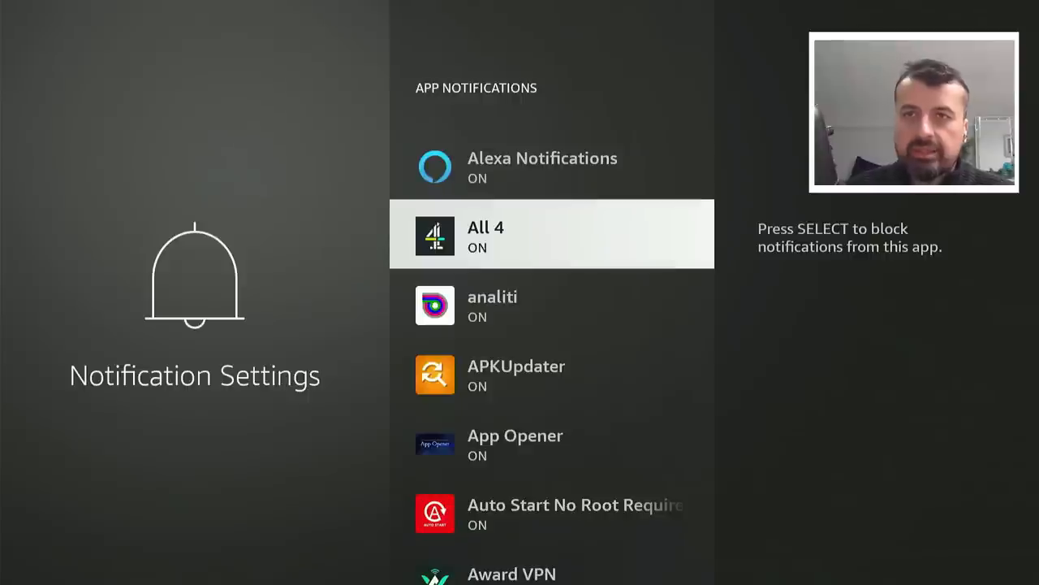
pyautogui.press('Back')
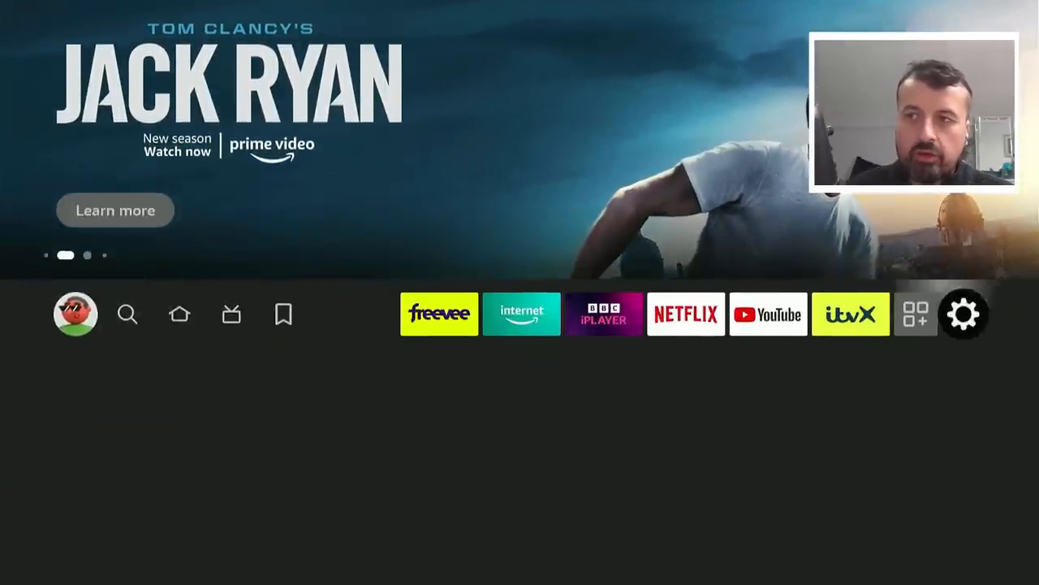
# - From the Settings gear, go into the Featured Content preferences
pyautogui.click(964, 313)
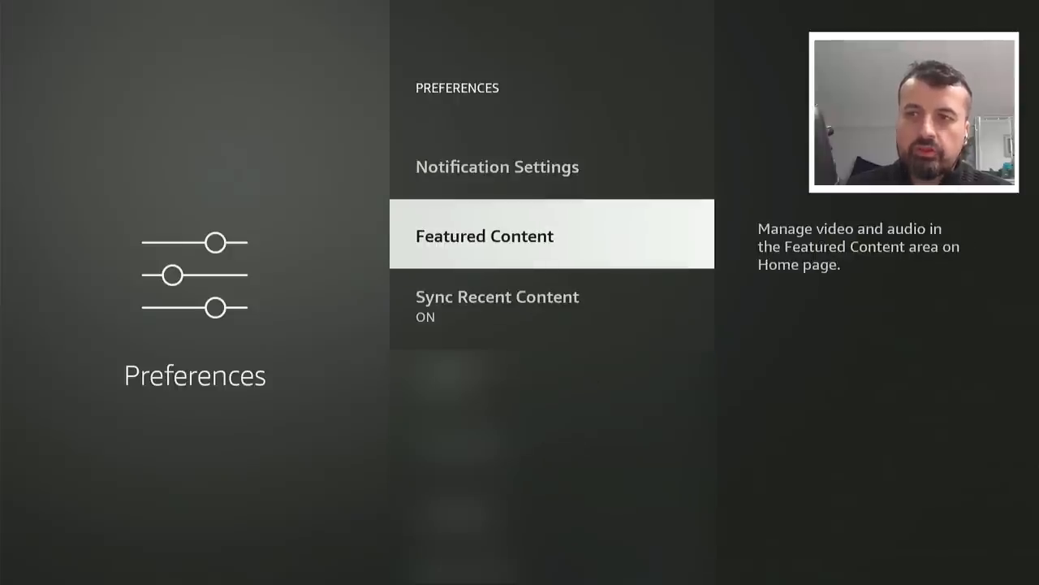
pyautogui.click(484, 236)
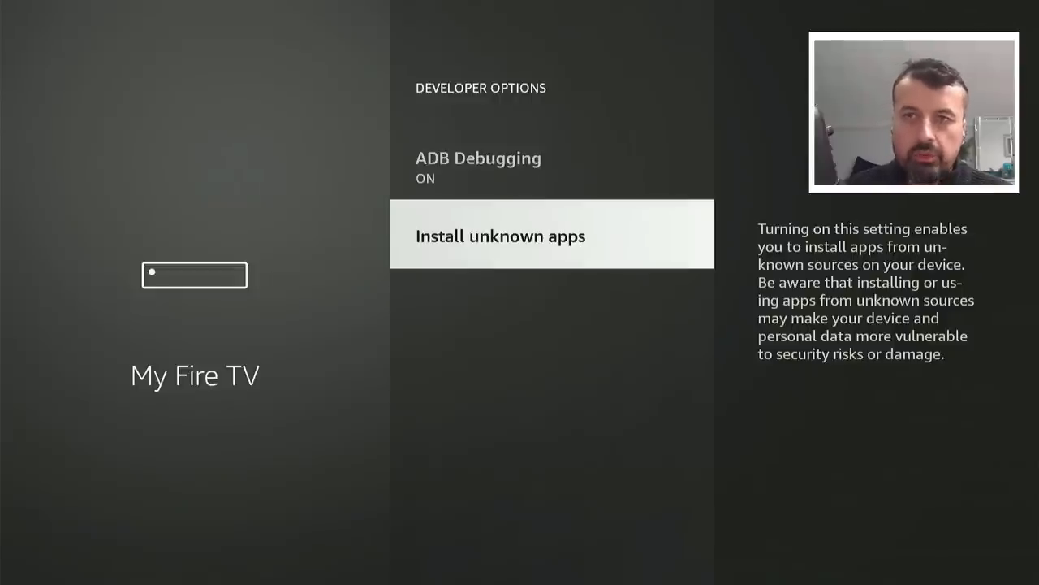
# - Review the Install unknown apps list, scrolling to Downloader to allow it
pyautogui.click(500, 236)
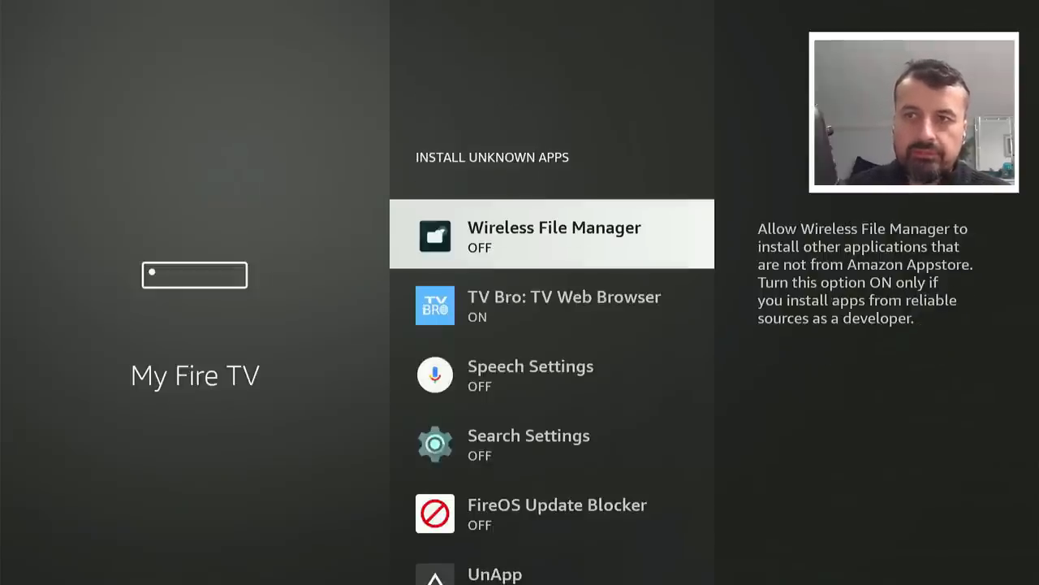
pyautogui.scroll(-3)
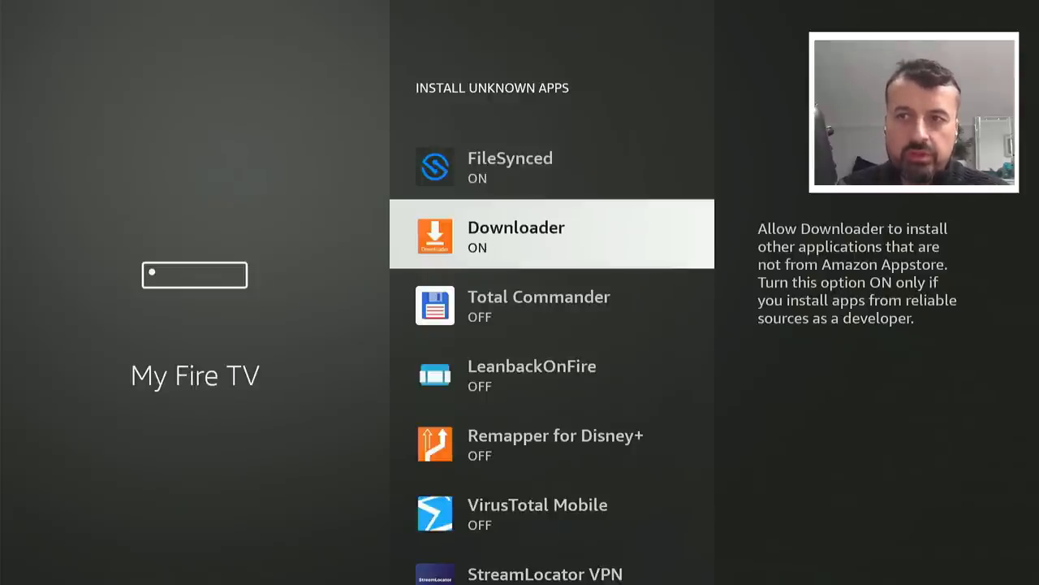
pyautogui.scroll(-3)
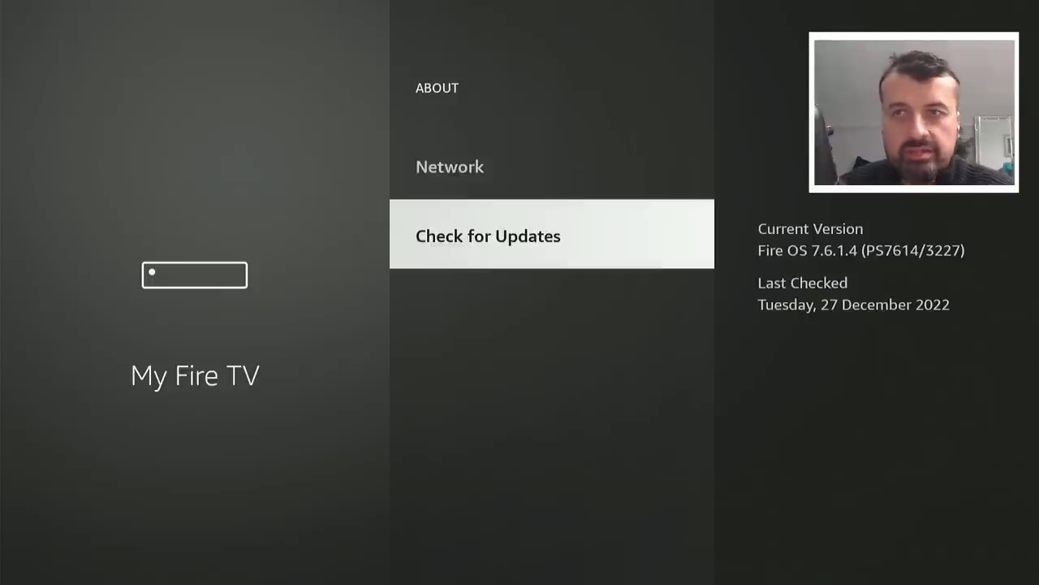
# - Run Check for Updates in My Fire TV's About page
pyautogui.click(487, 235)
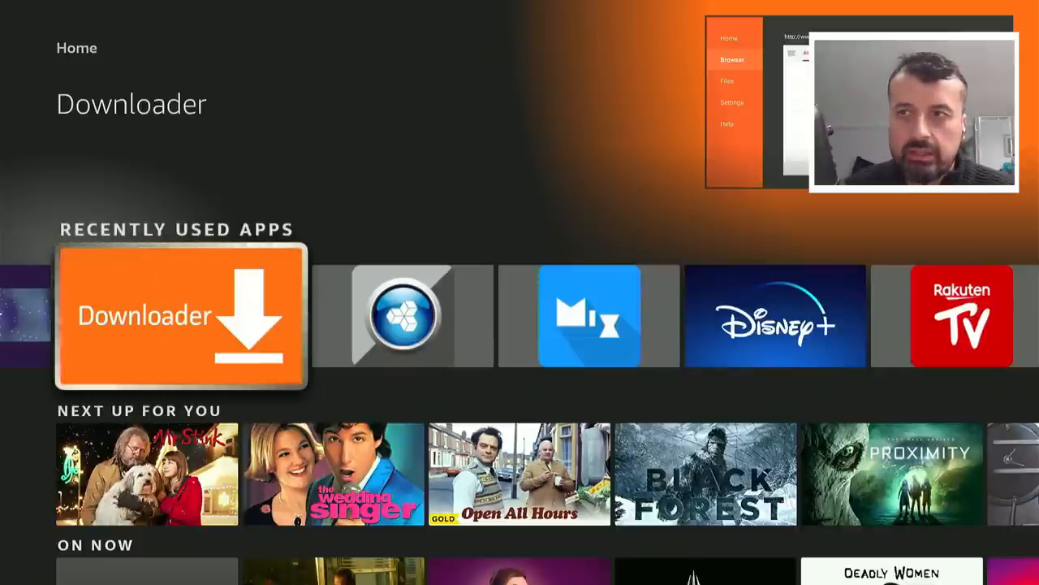
# - Launch Downloader, enter code 124712 and load its techdoctoruk.com page
pyautogui.click(180, 315)
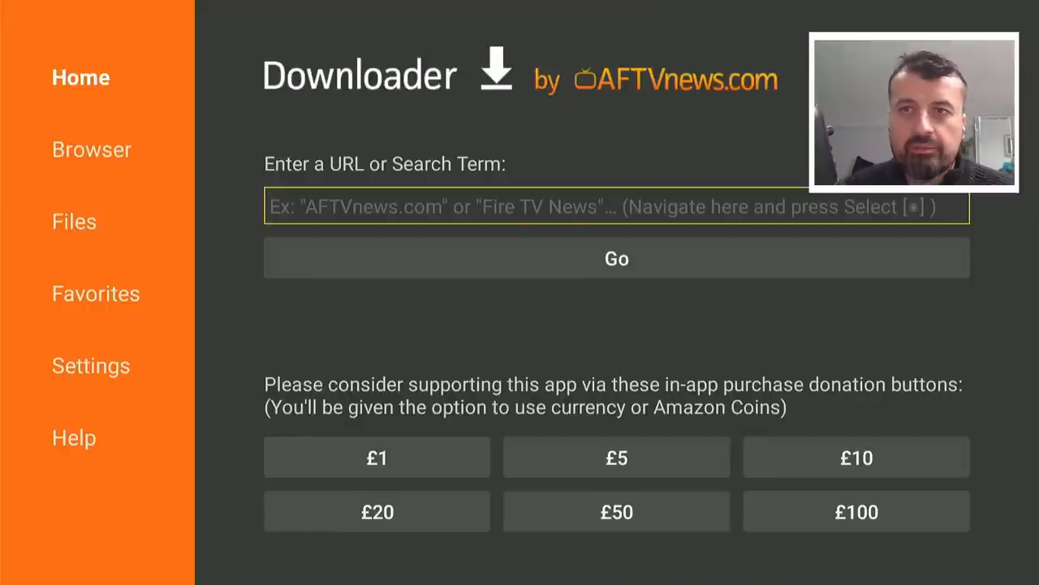
pyautogui.click(617, 206)
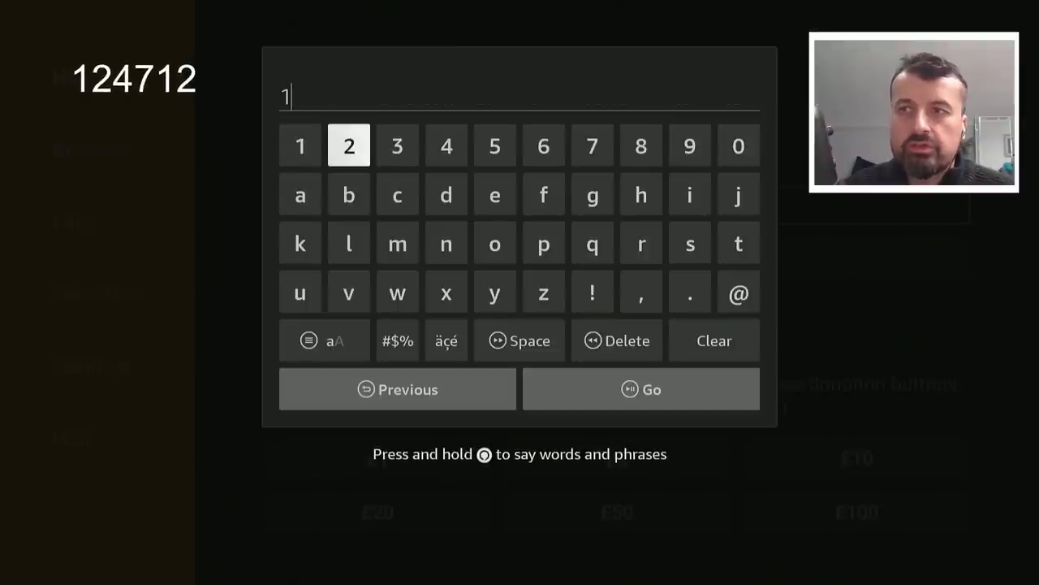
pyautogui.click(298, 146)
pyautogui.write('247')
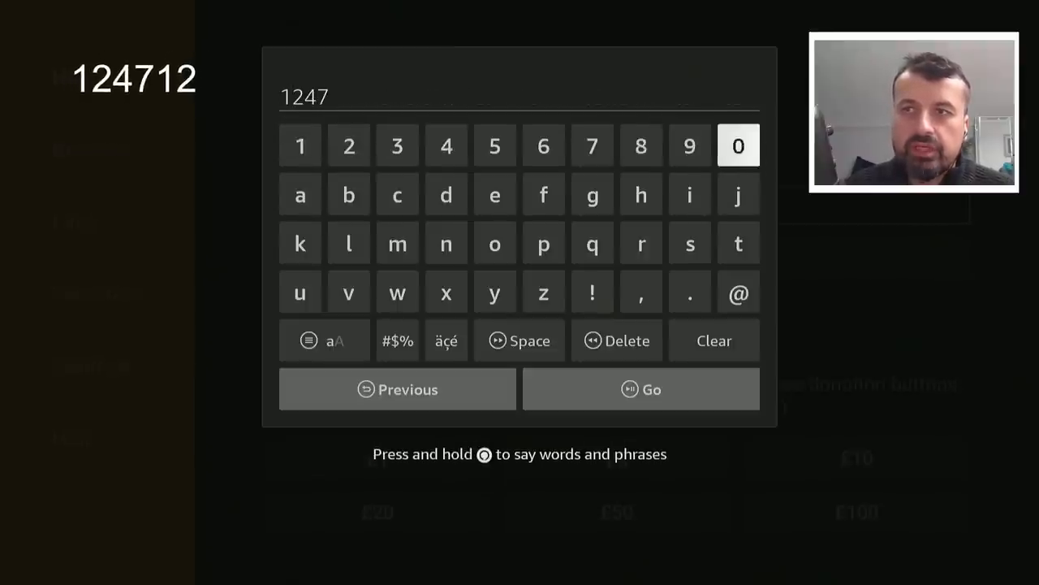
pyautogui.click(348, 147)
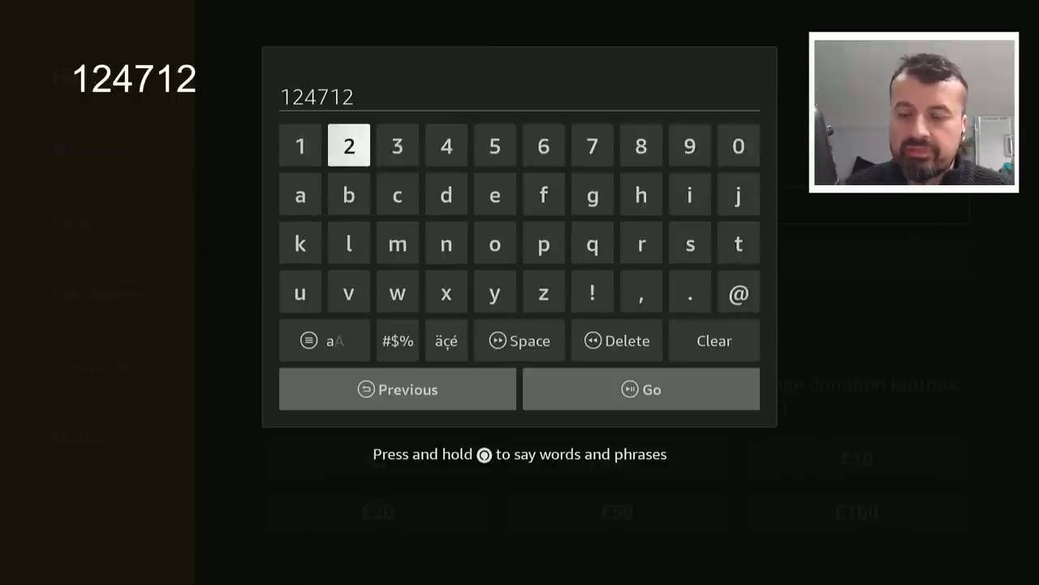
pyautogui.click(639, 390)
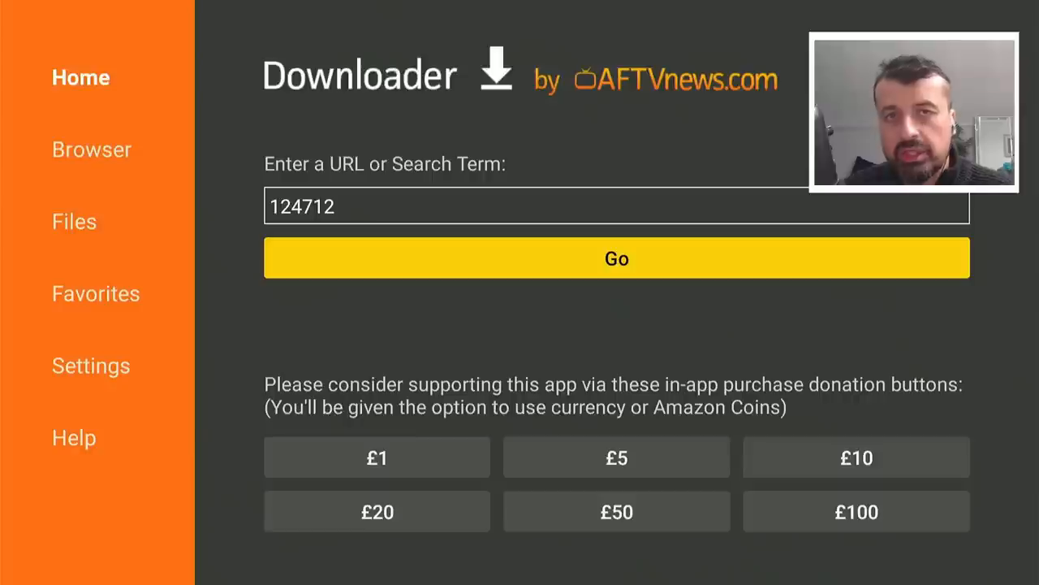
pyautogui.click(617, 258)
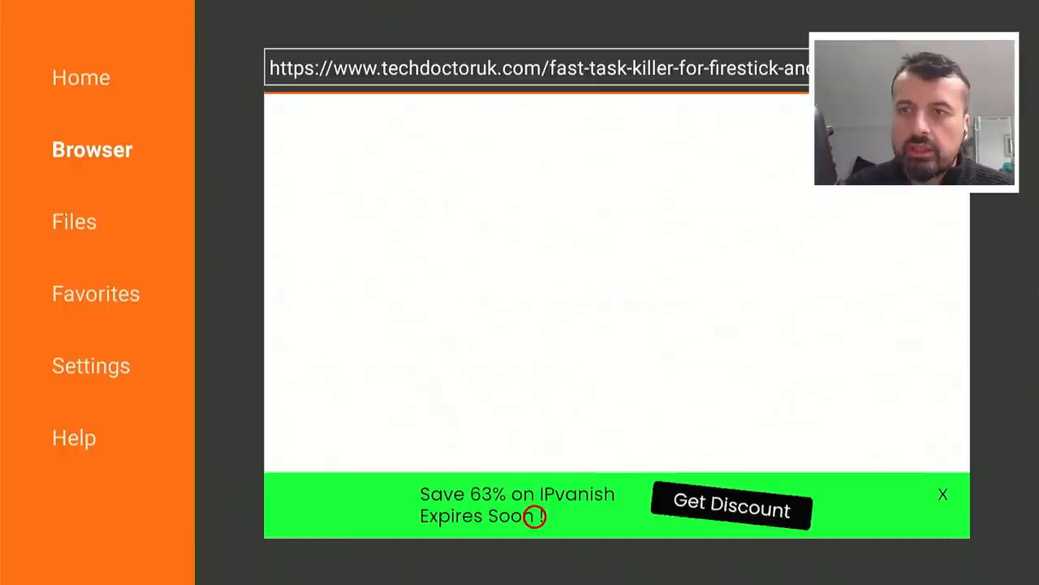
# - Fetch the Fast Task Killer 4.0.2 APK via its link and Download Now
pyautogui.scroll(-3)
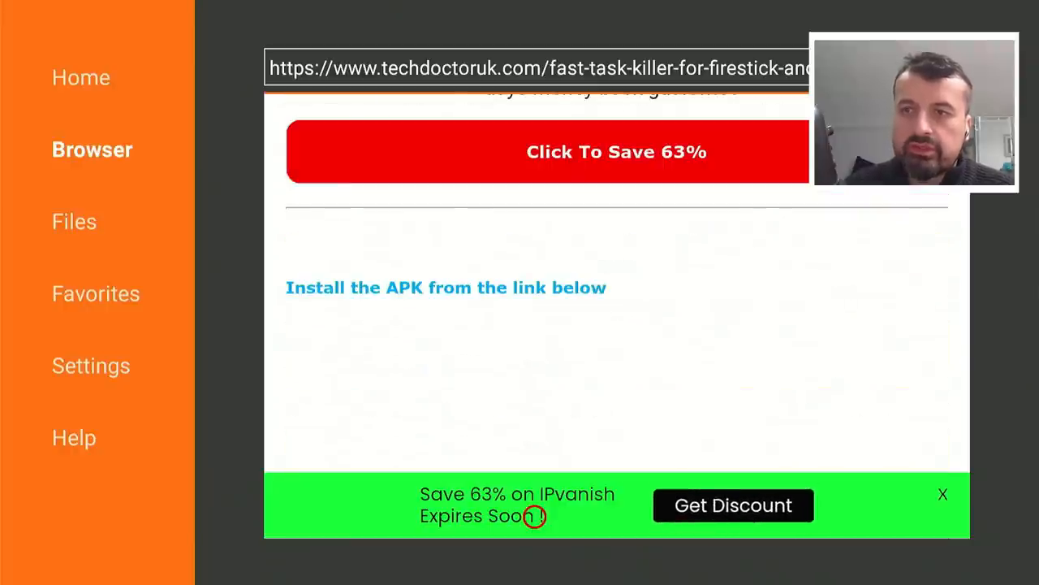
pyautogui.scroll(-3)
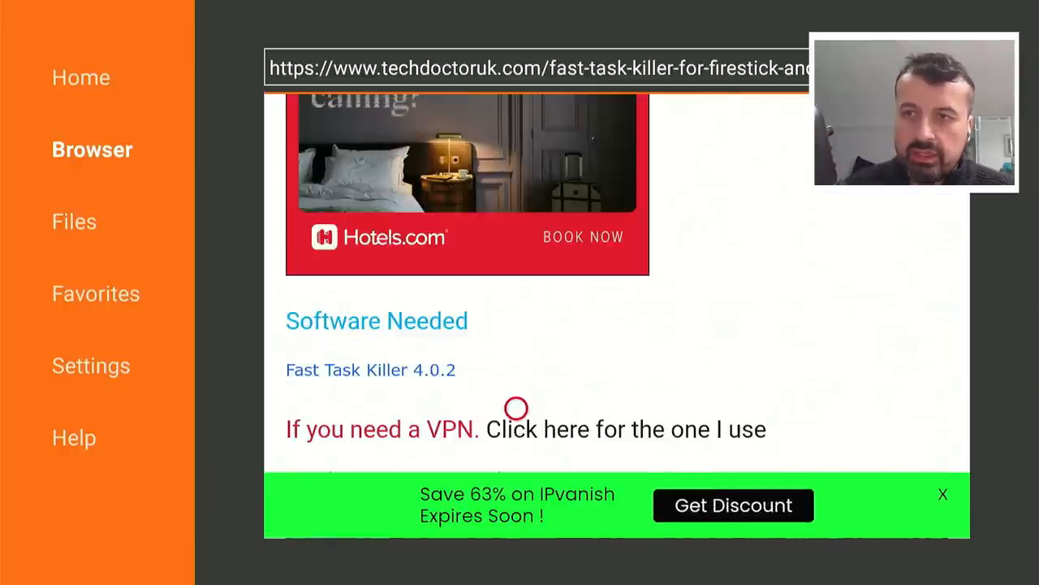
pyautogui.click(371, 370)
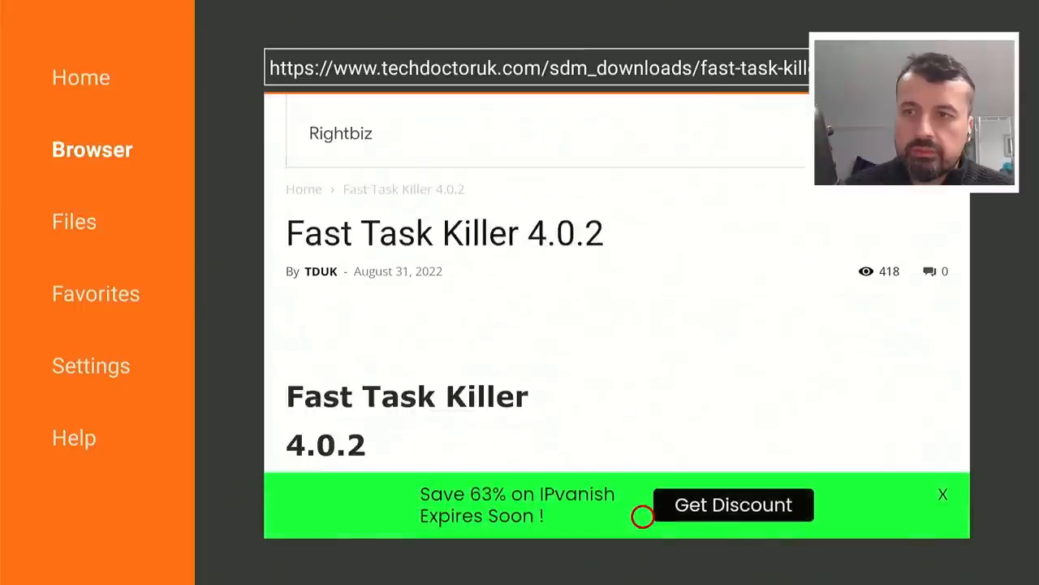
pyautogui.scroll(-3)
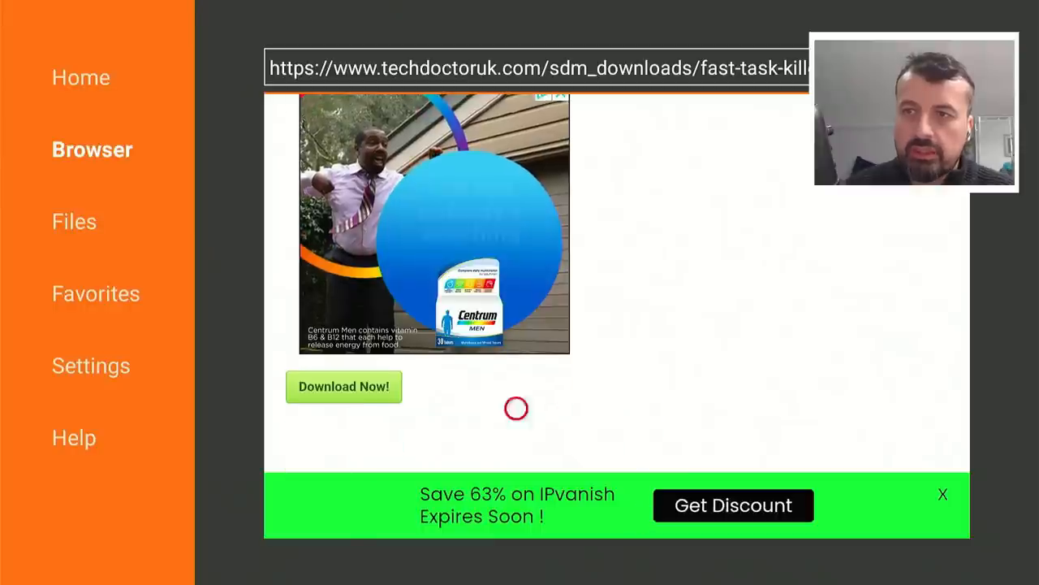
pyautogui.click(344, 387)
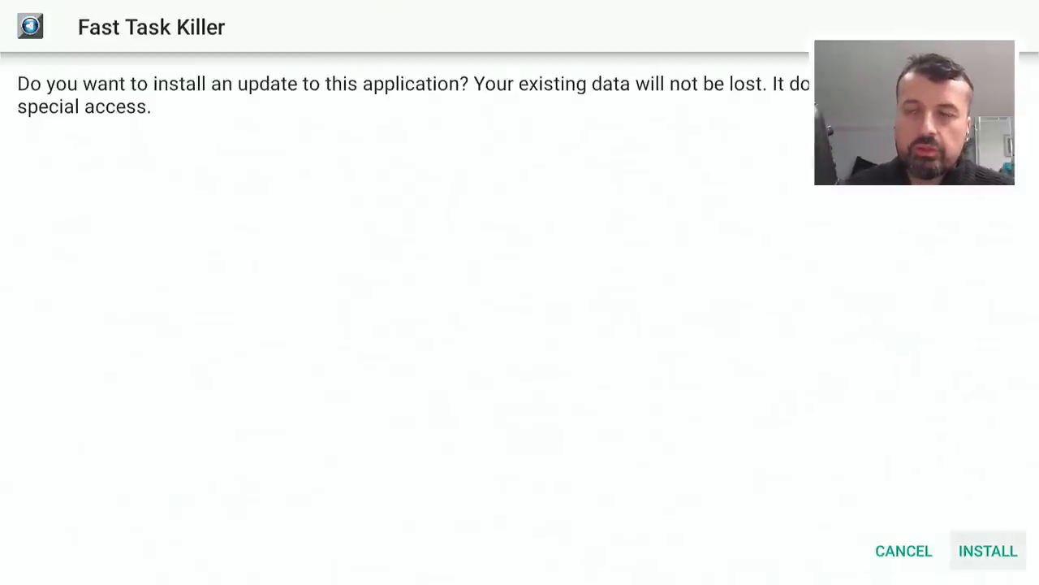
# - Confirm INSTALL on the Fast Task Killer update prompt
pyautogui.click(988, 550)
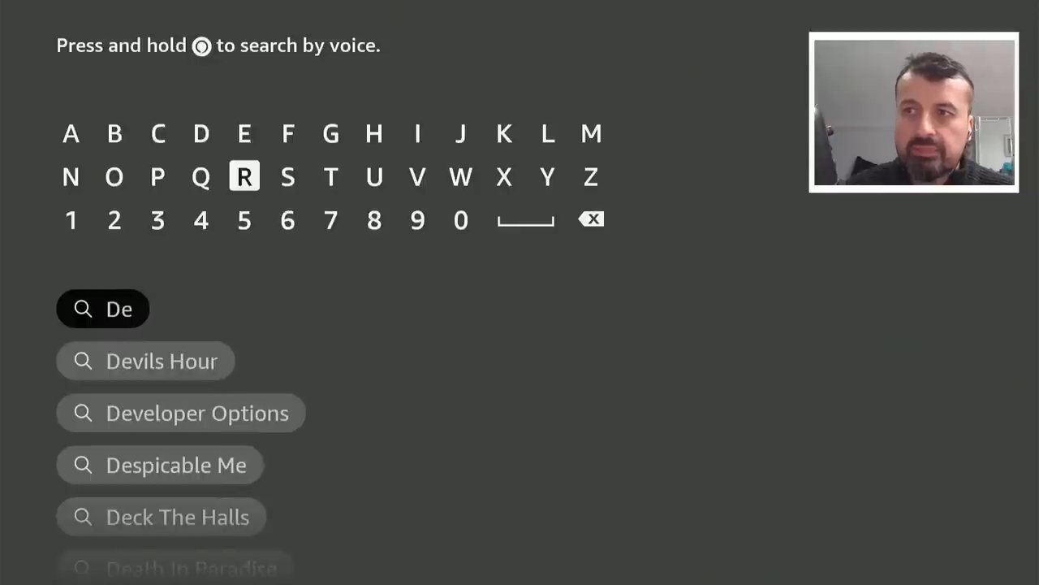
# - Search 'Dev', pick Developer Options, and launch the Developer Tools Menu app
pyautogui.click(417, 176)
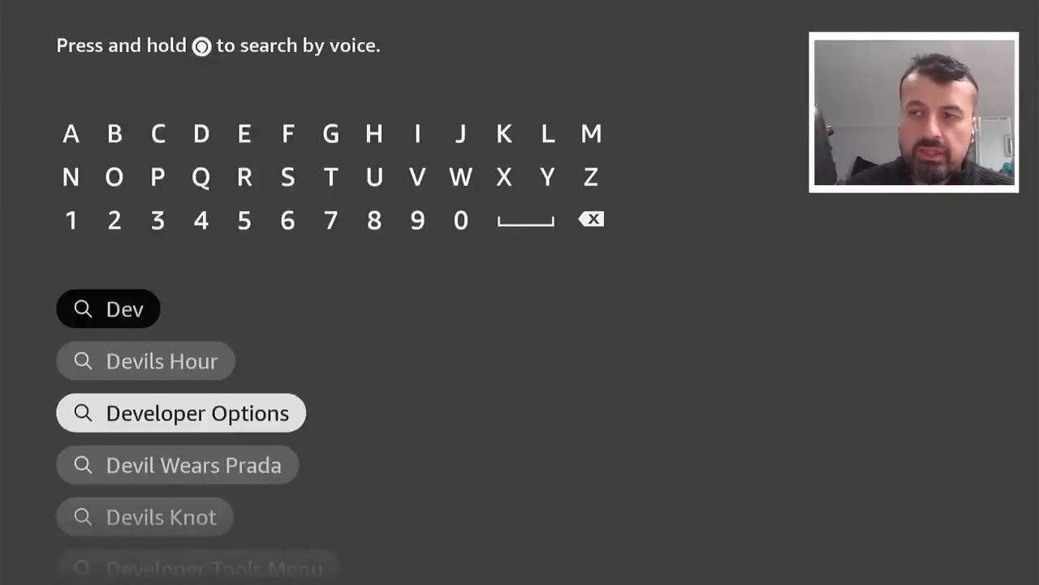
pyautogui.click(181, 413)
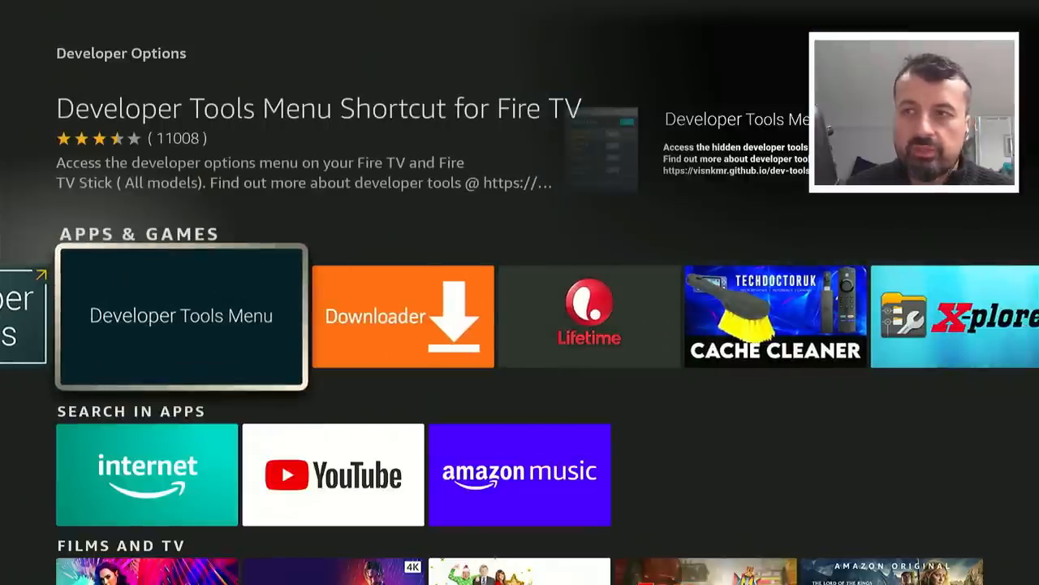
pyautogui.click(182, 315)
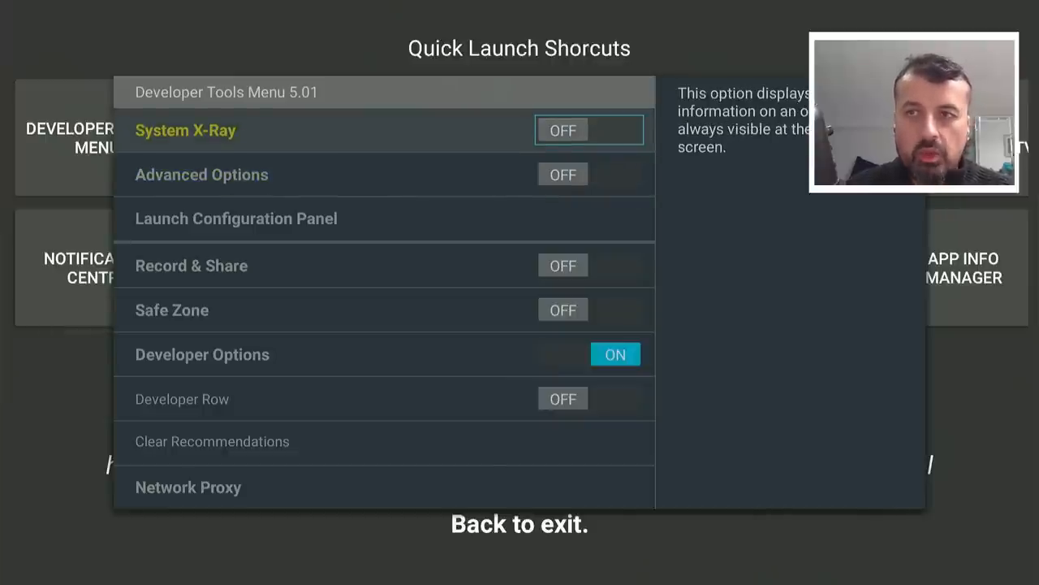
# - Switch System X-Ray to ON for a live memory and network overlay
pyautogui.click(588, 130)
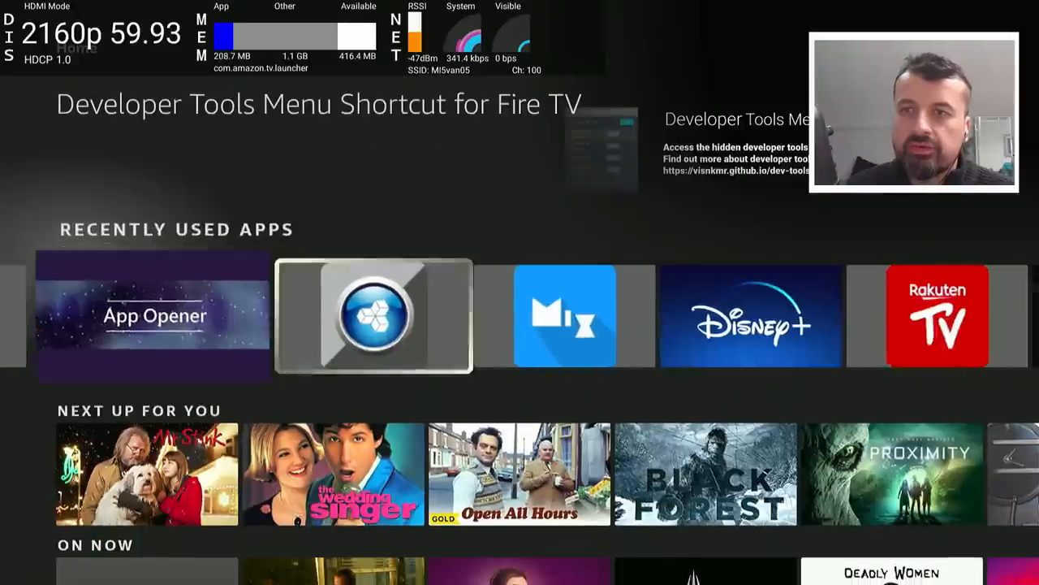
# - Run Fast Task Killer from Recently Used Apps to kill background processes
pyautogui.press('right')
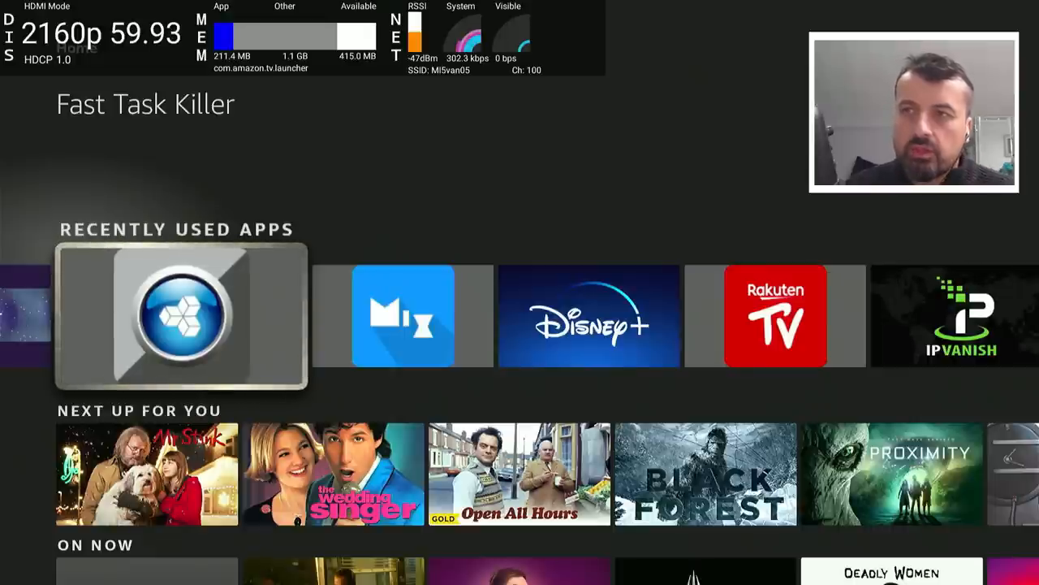
pyautogui.click(180, 317)
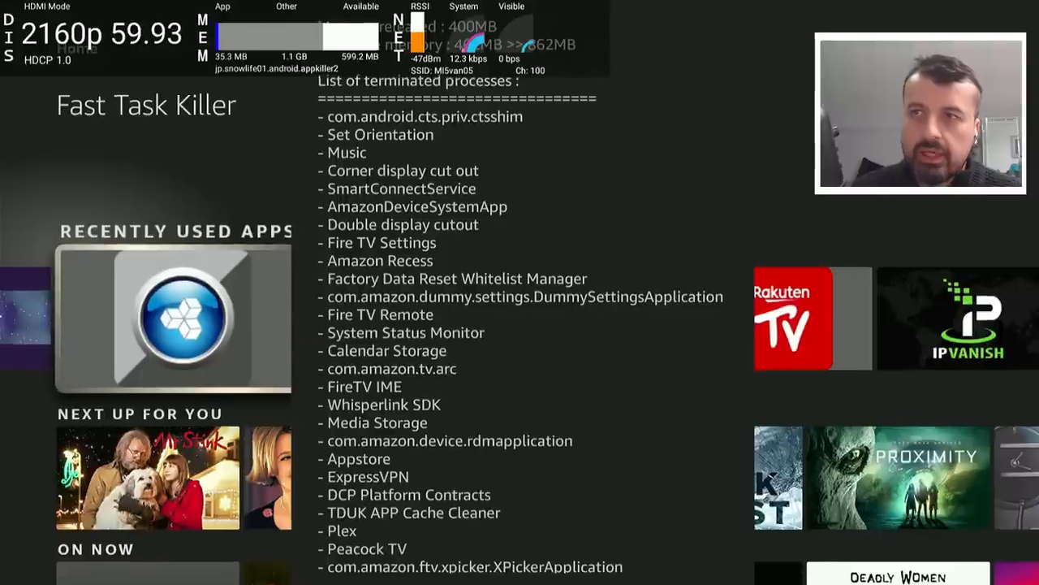